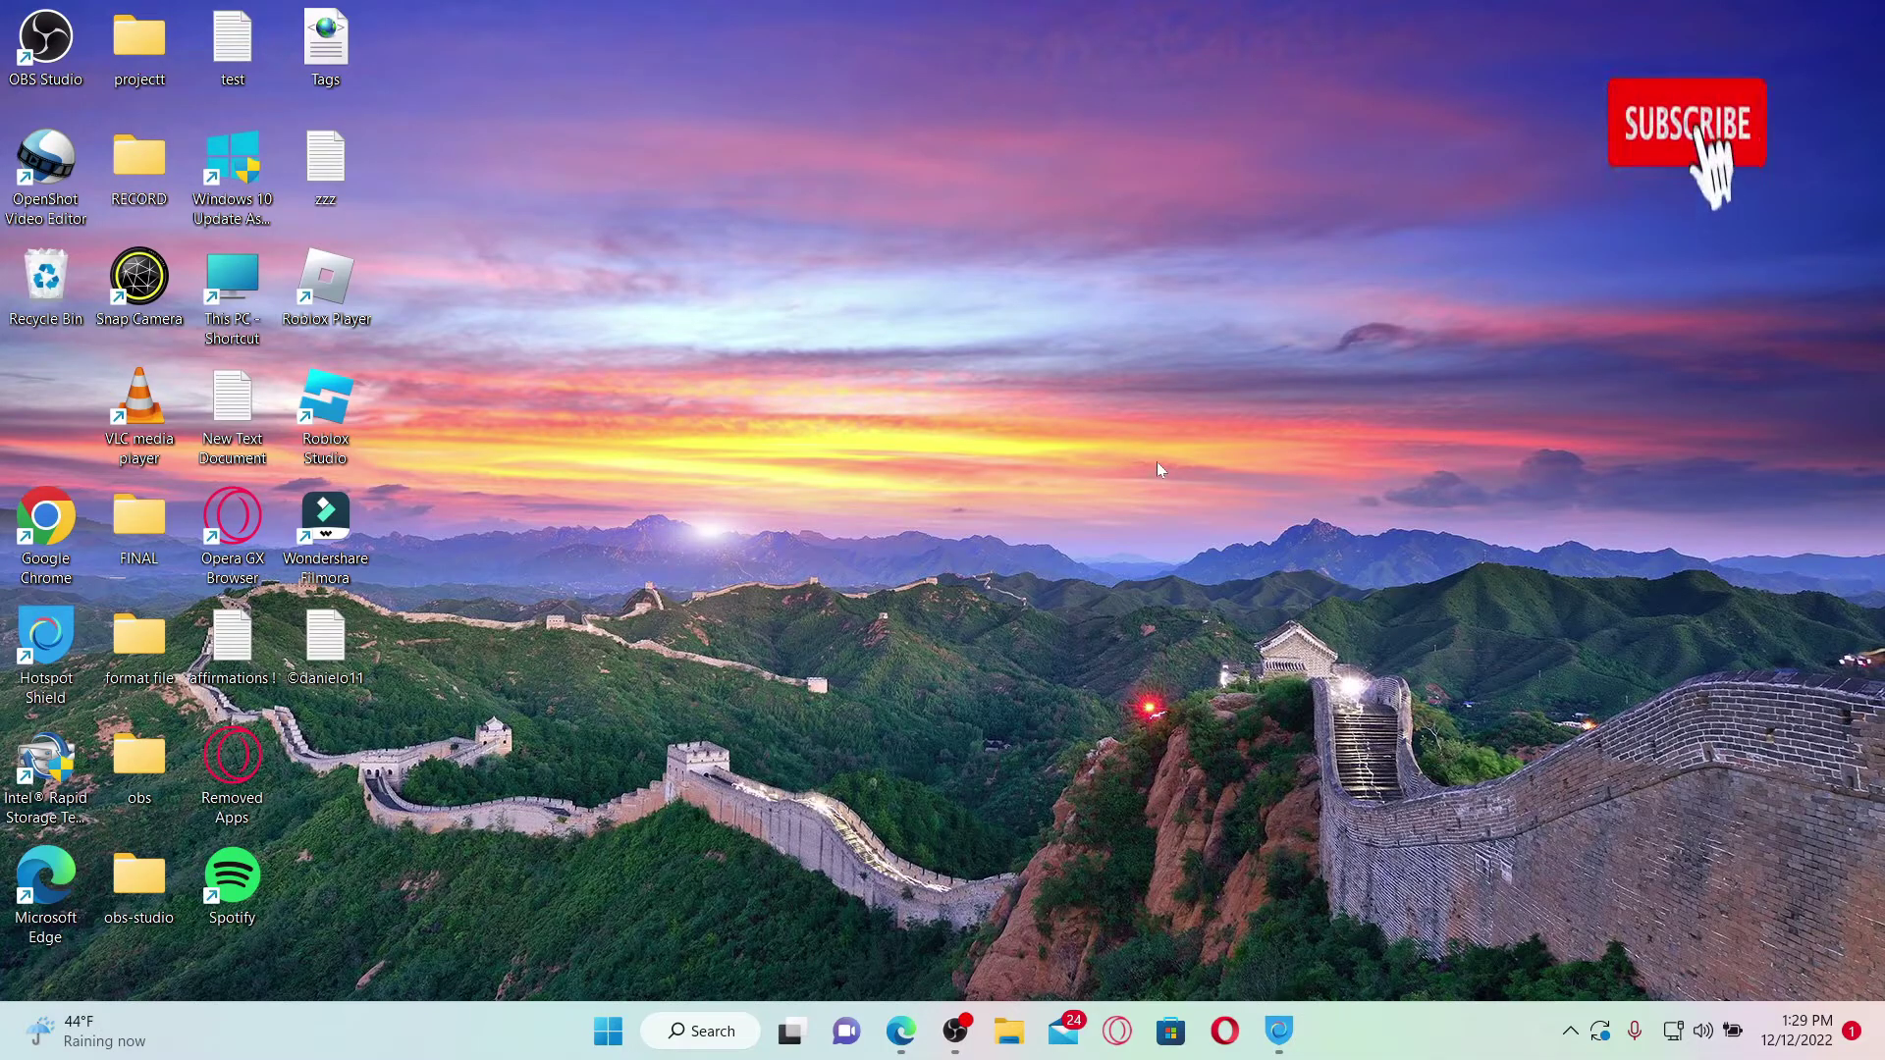
# - Log in to Facebook in Edge and open Settings & privacy > Settings
pyautogui.click(1685, 128)
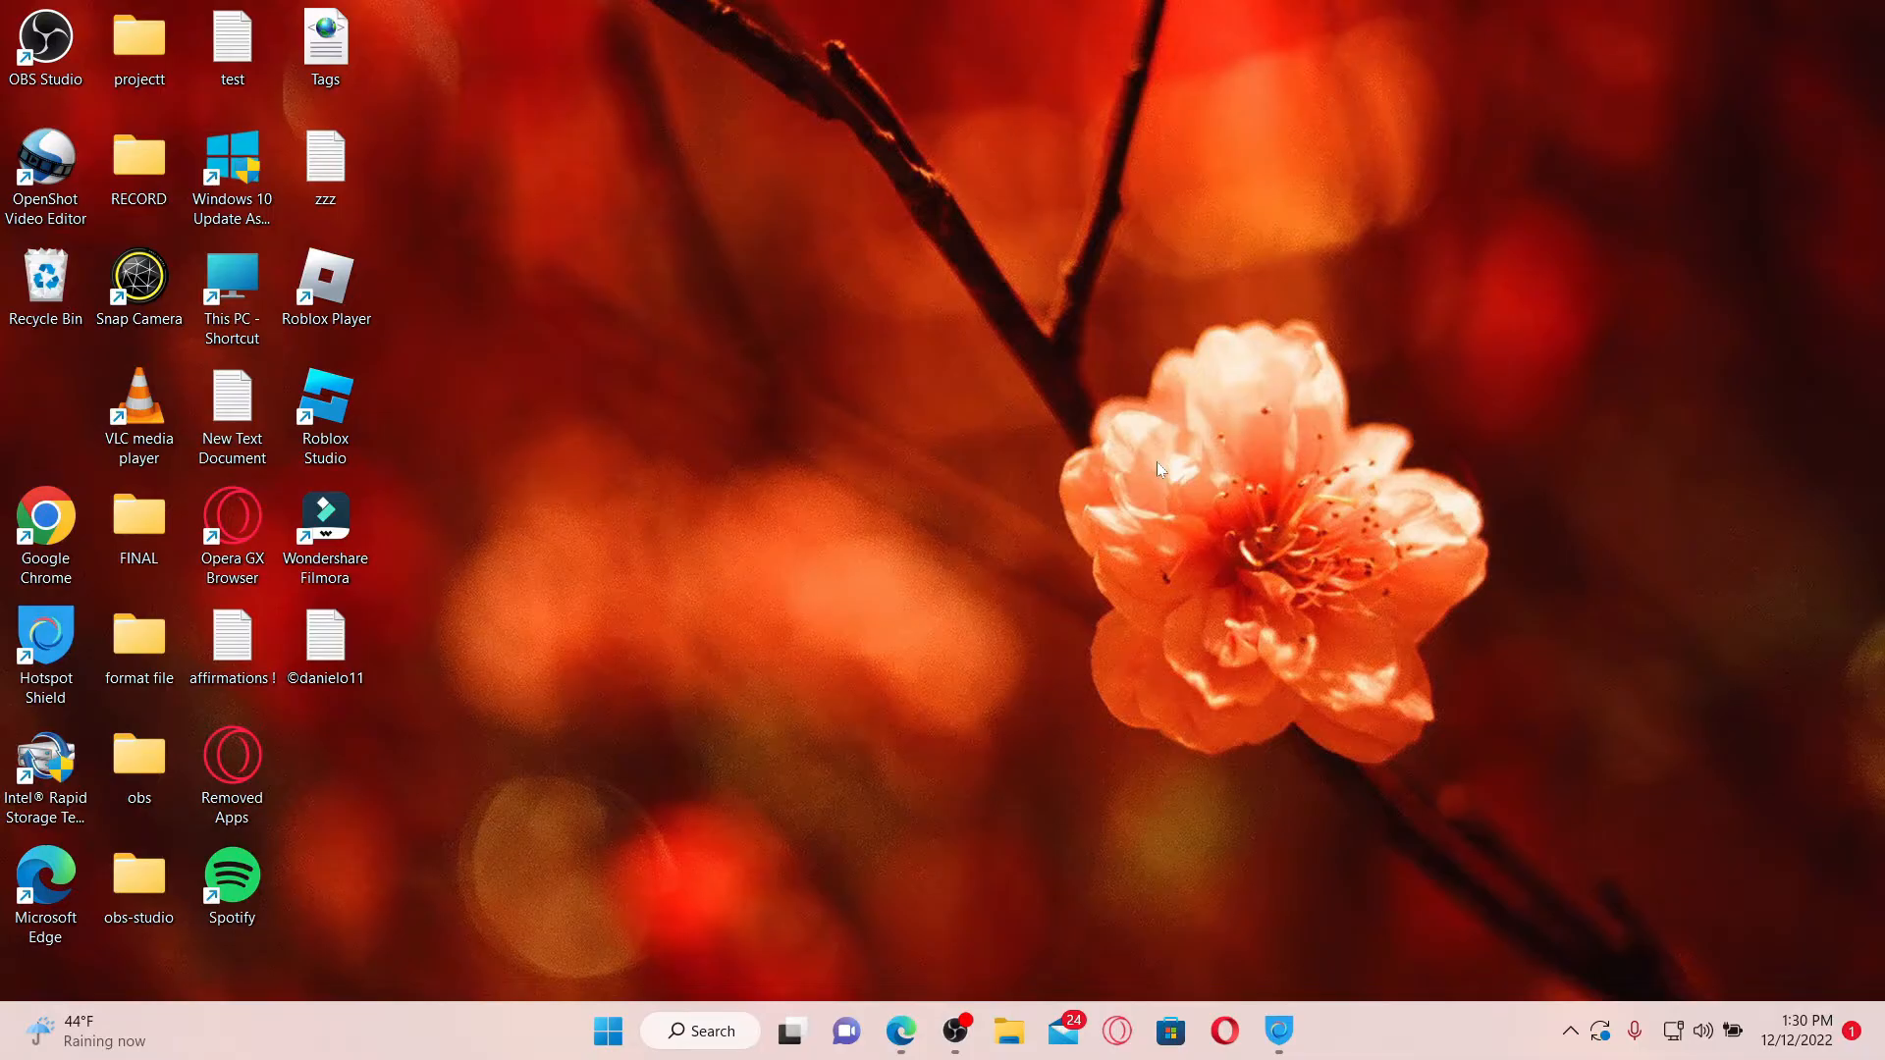
pyautogui.moveTo(916, 952)
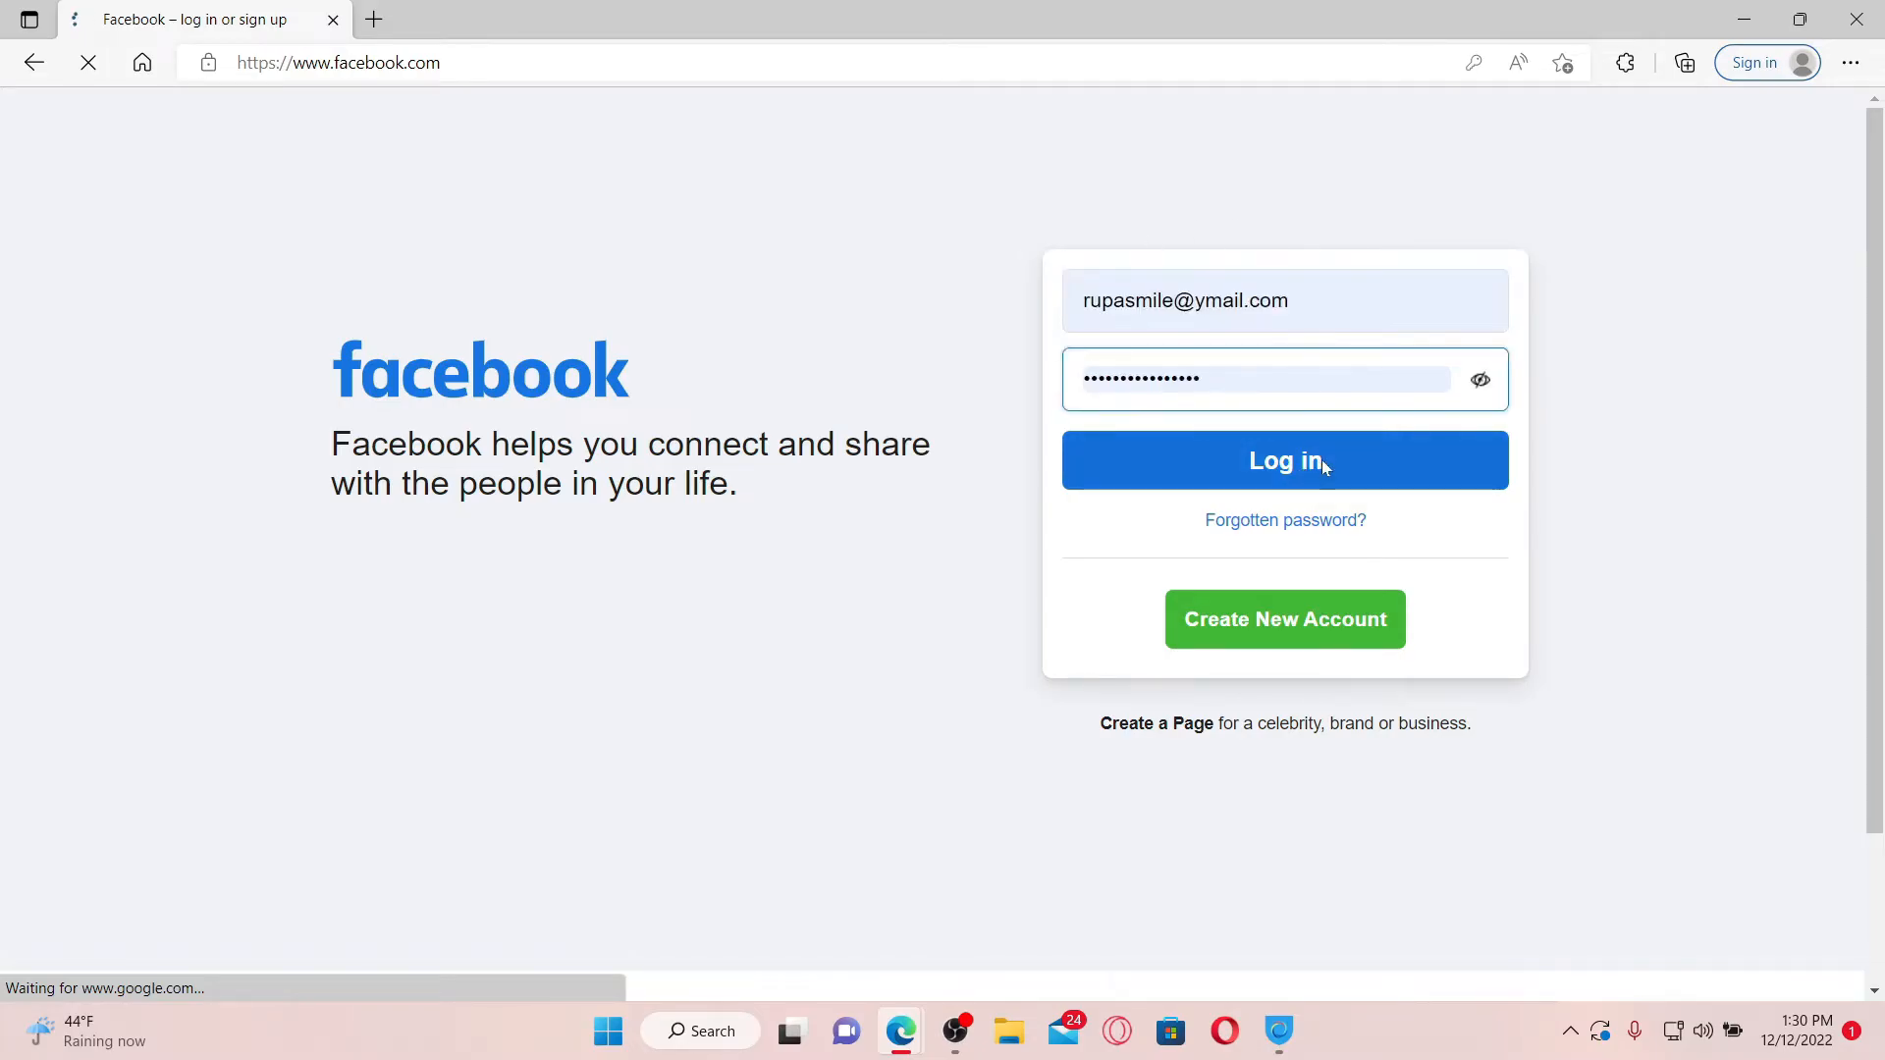
pyautogui.click(1286, 460)
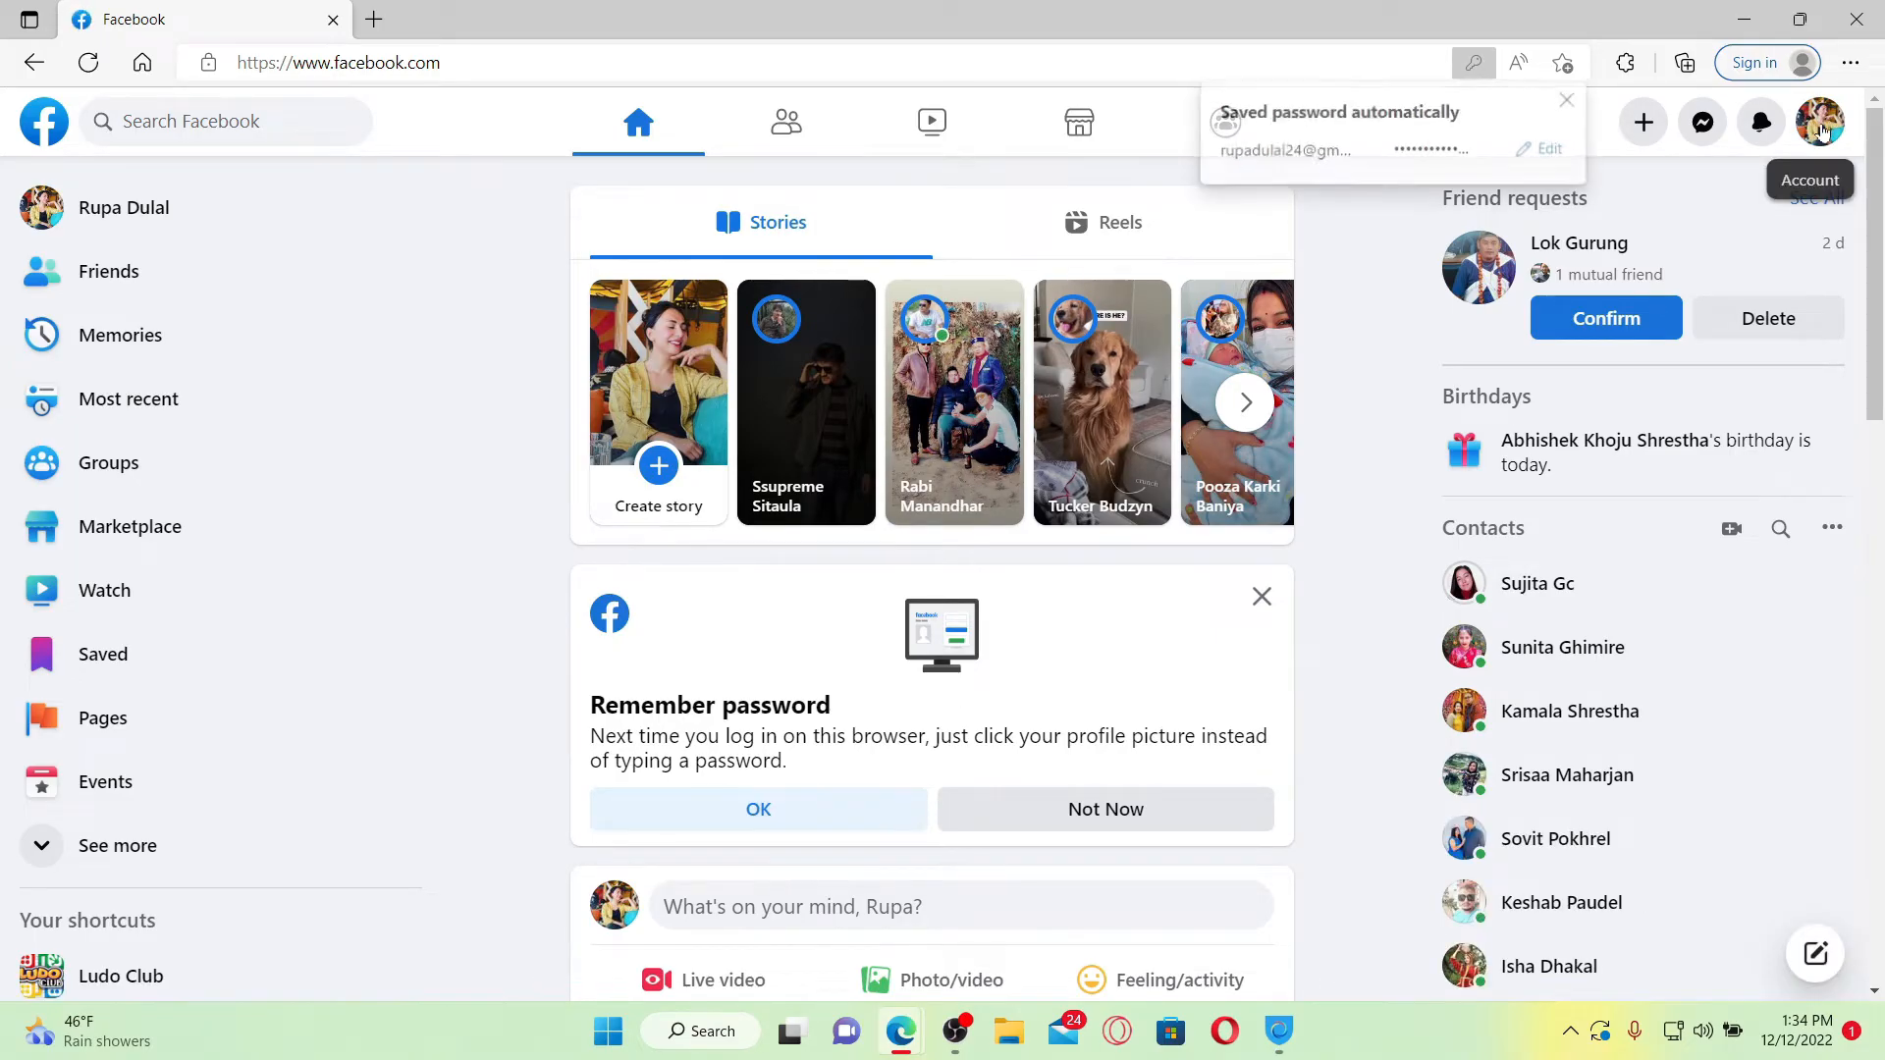
pyautogui.click(1820, 122)
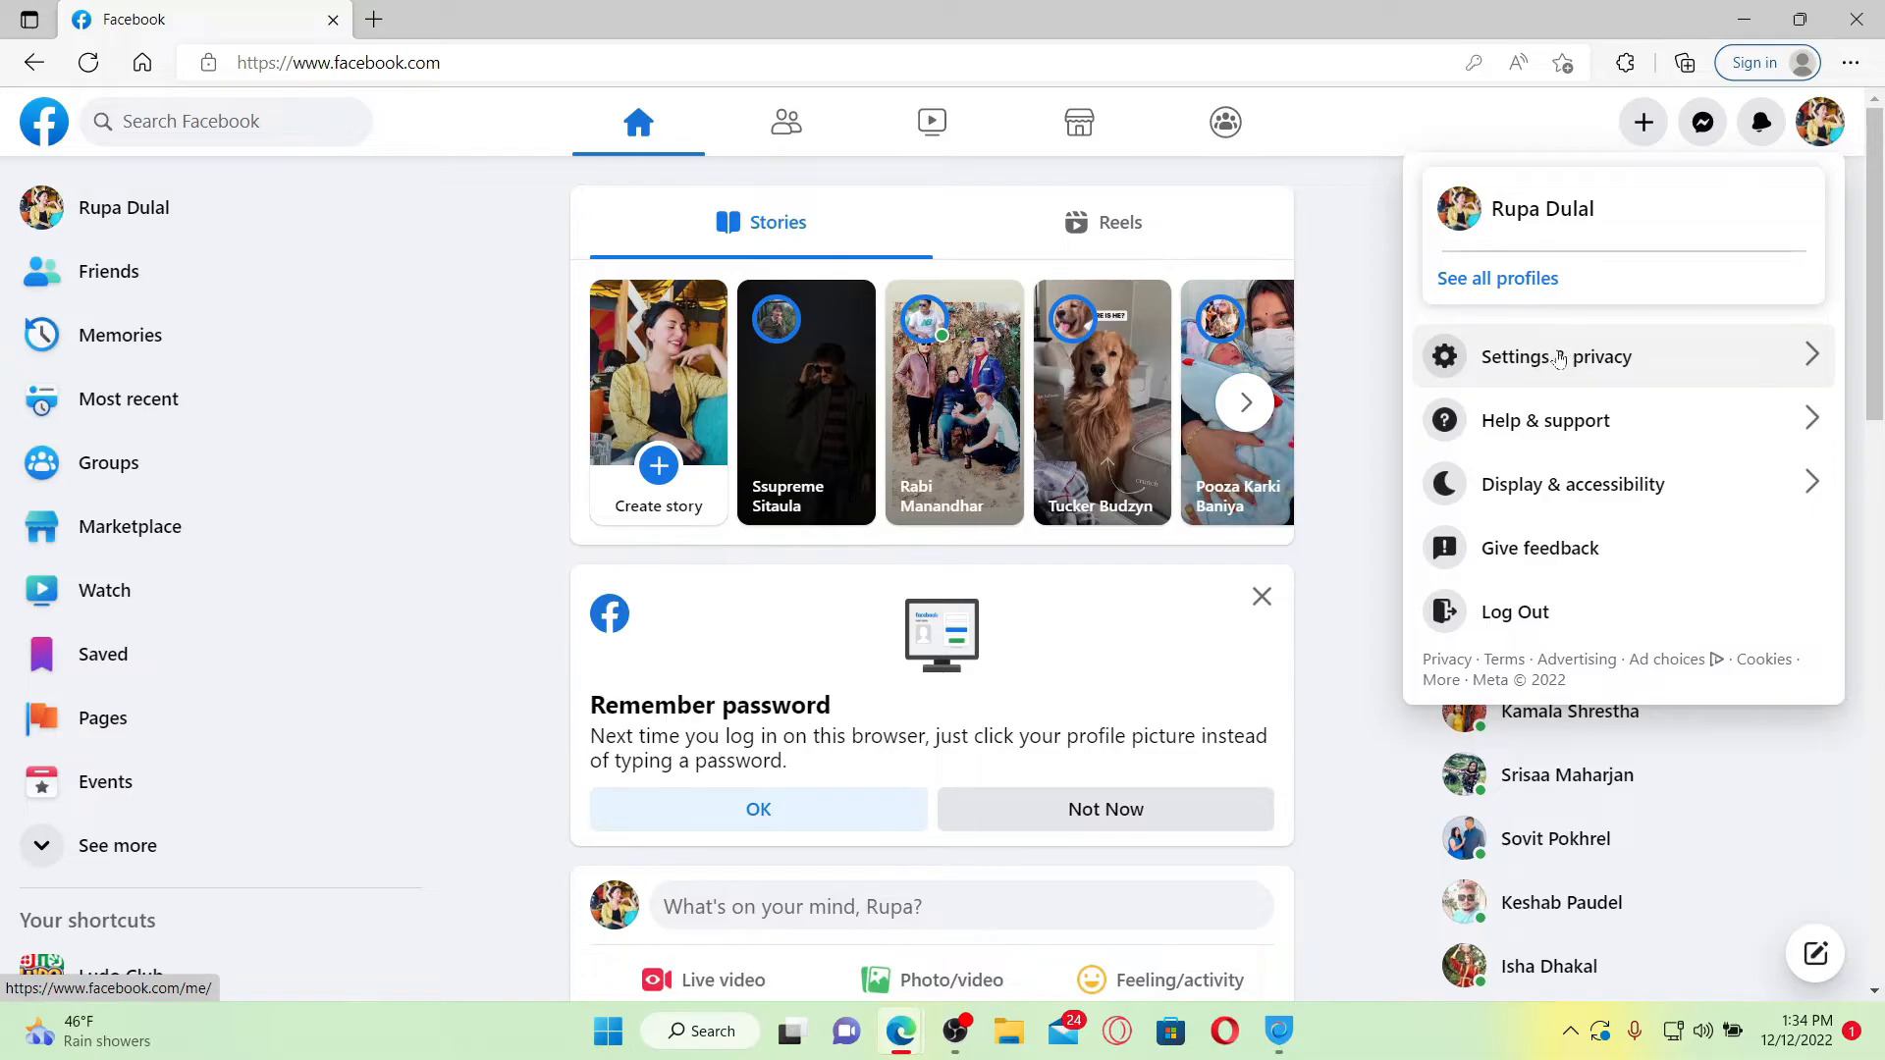
pyautogui.click(1556, 357)
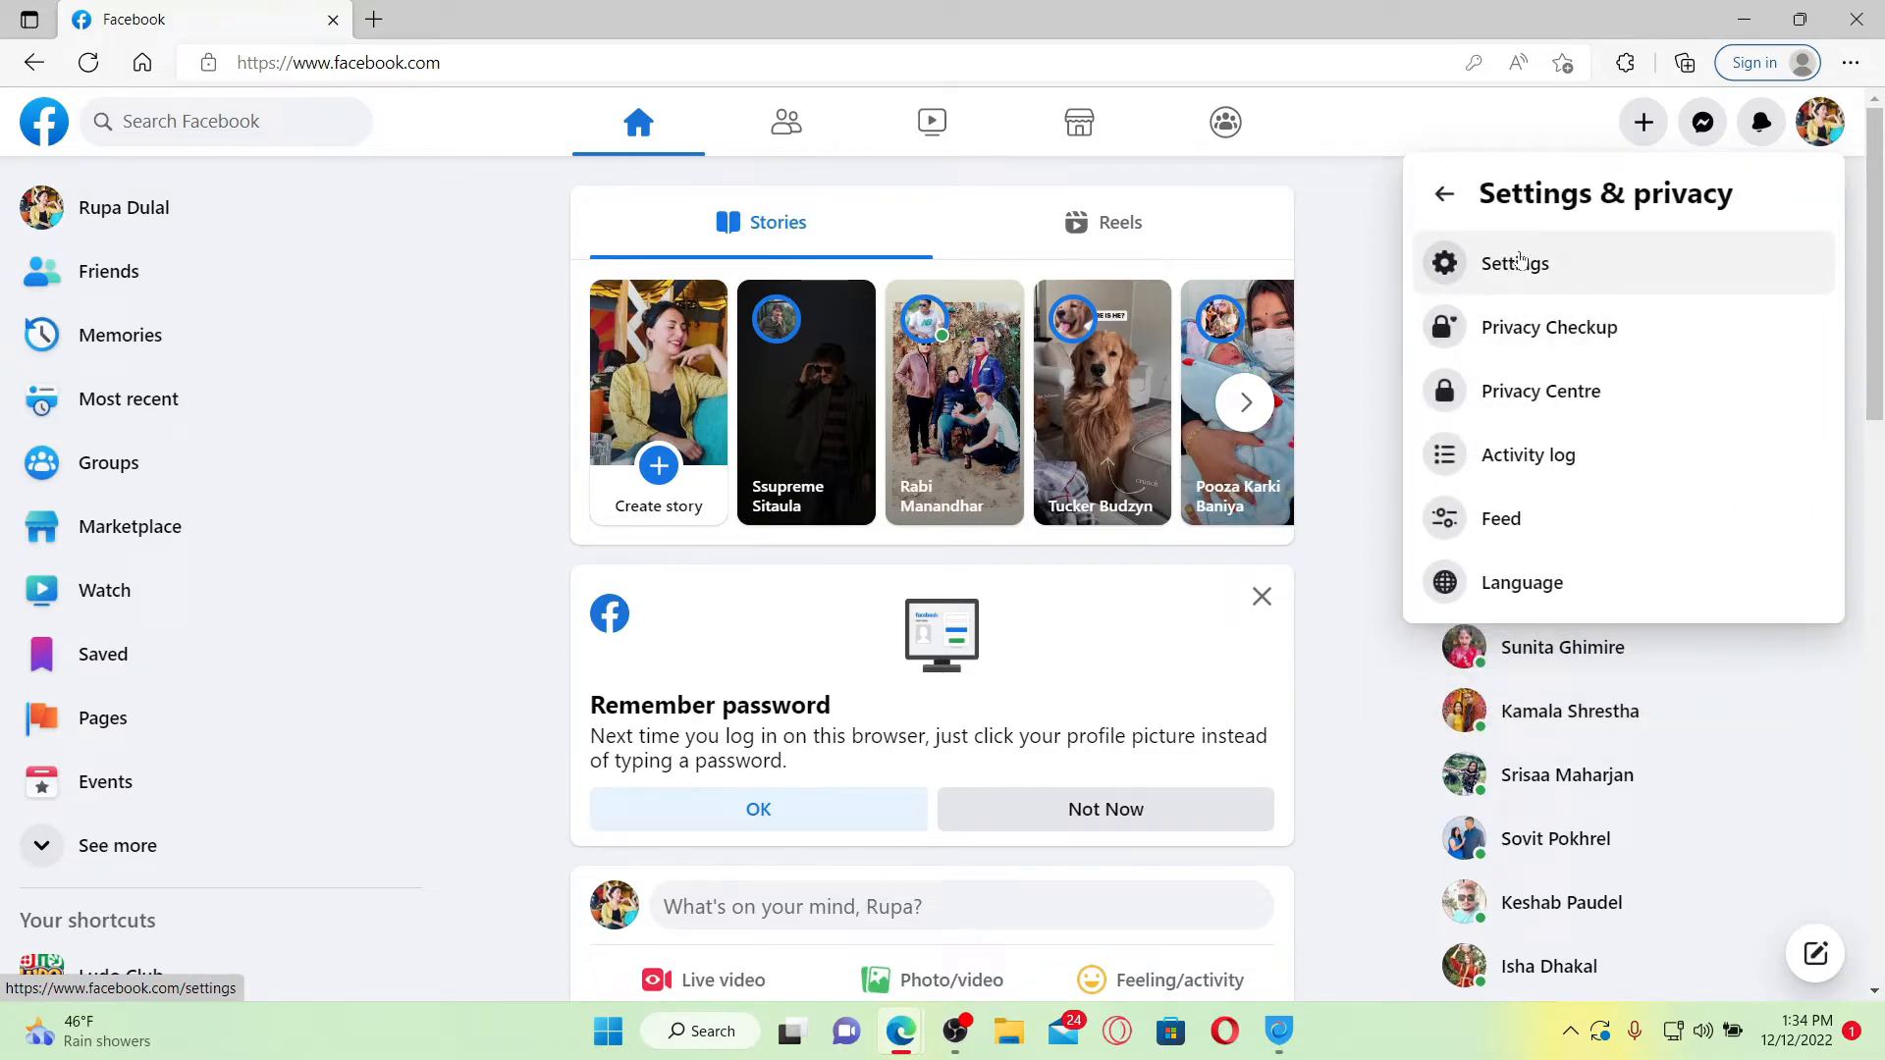
pyautogui.click(1515, 263)
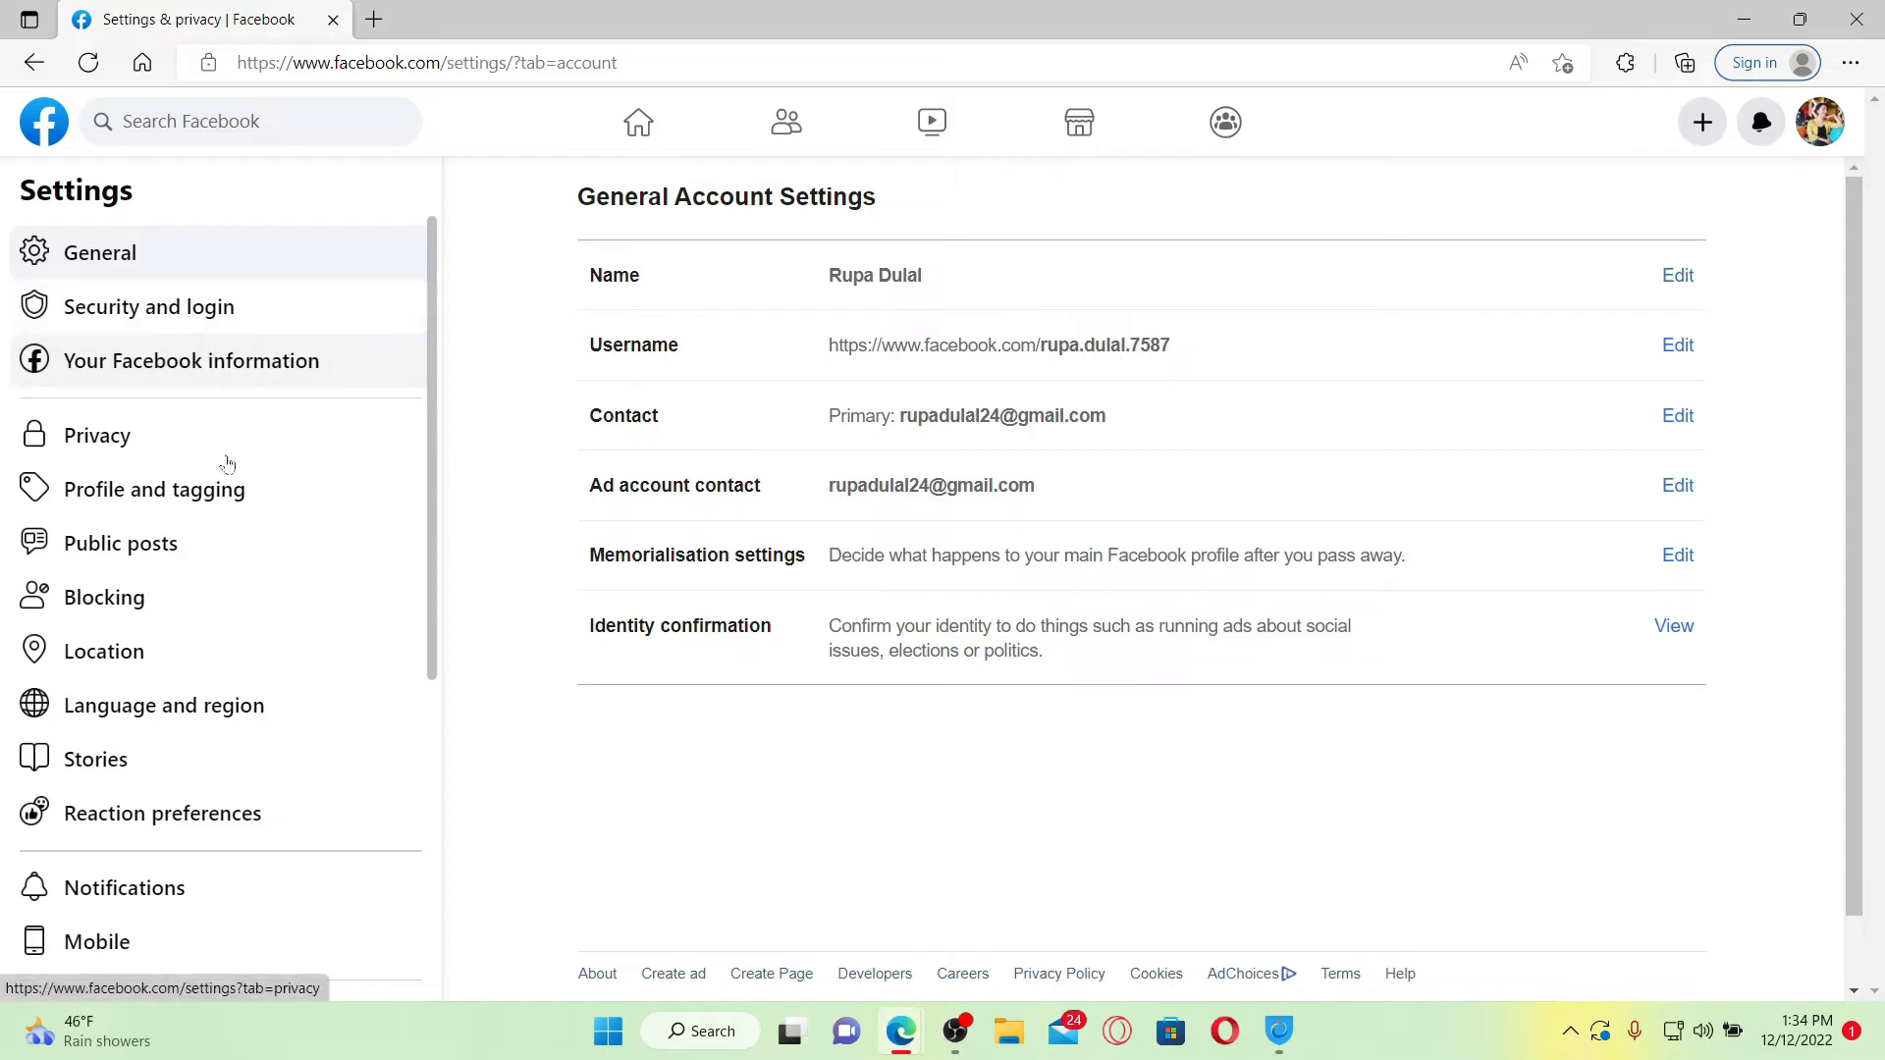
pyautogui.moveTo(167, 317)
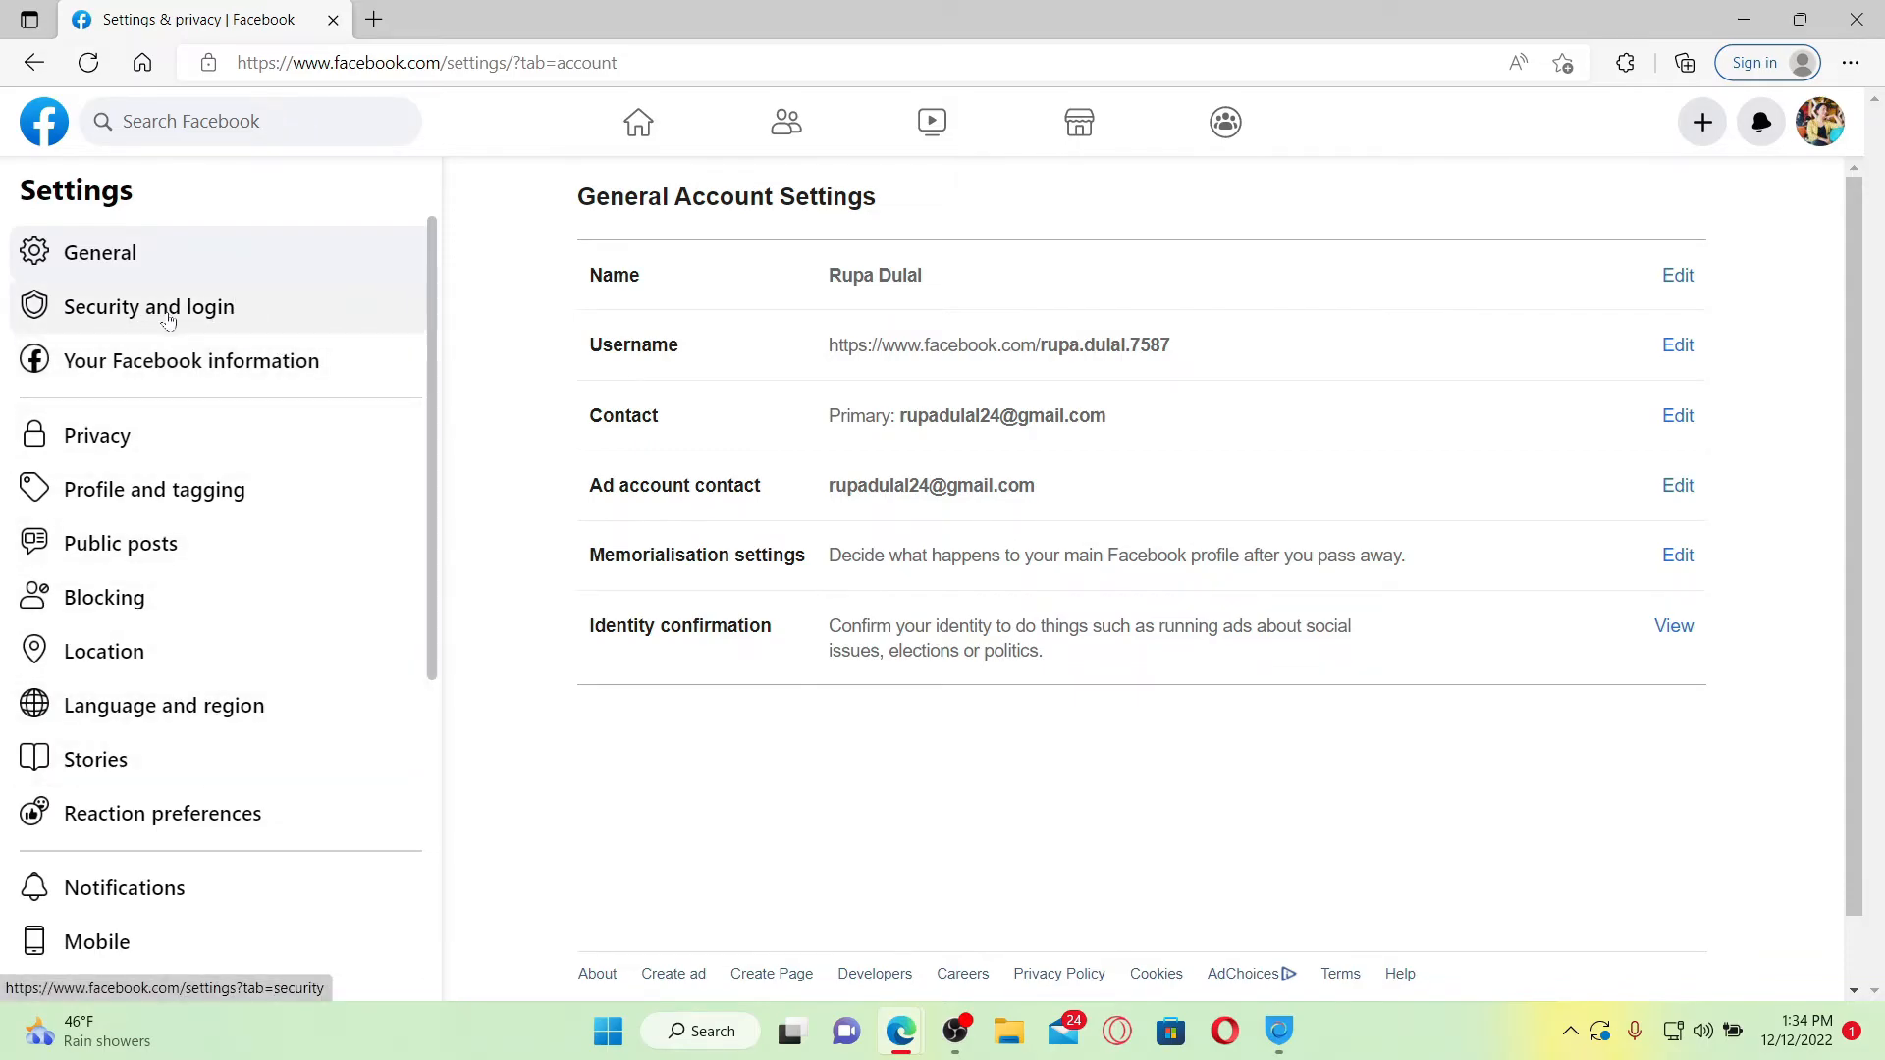
# - Open Security and login from the sidebar and scroll down to the Login section
pyautogui.click(148, 307)
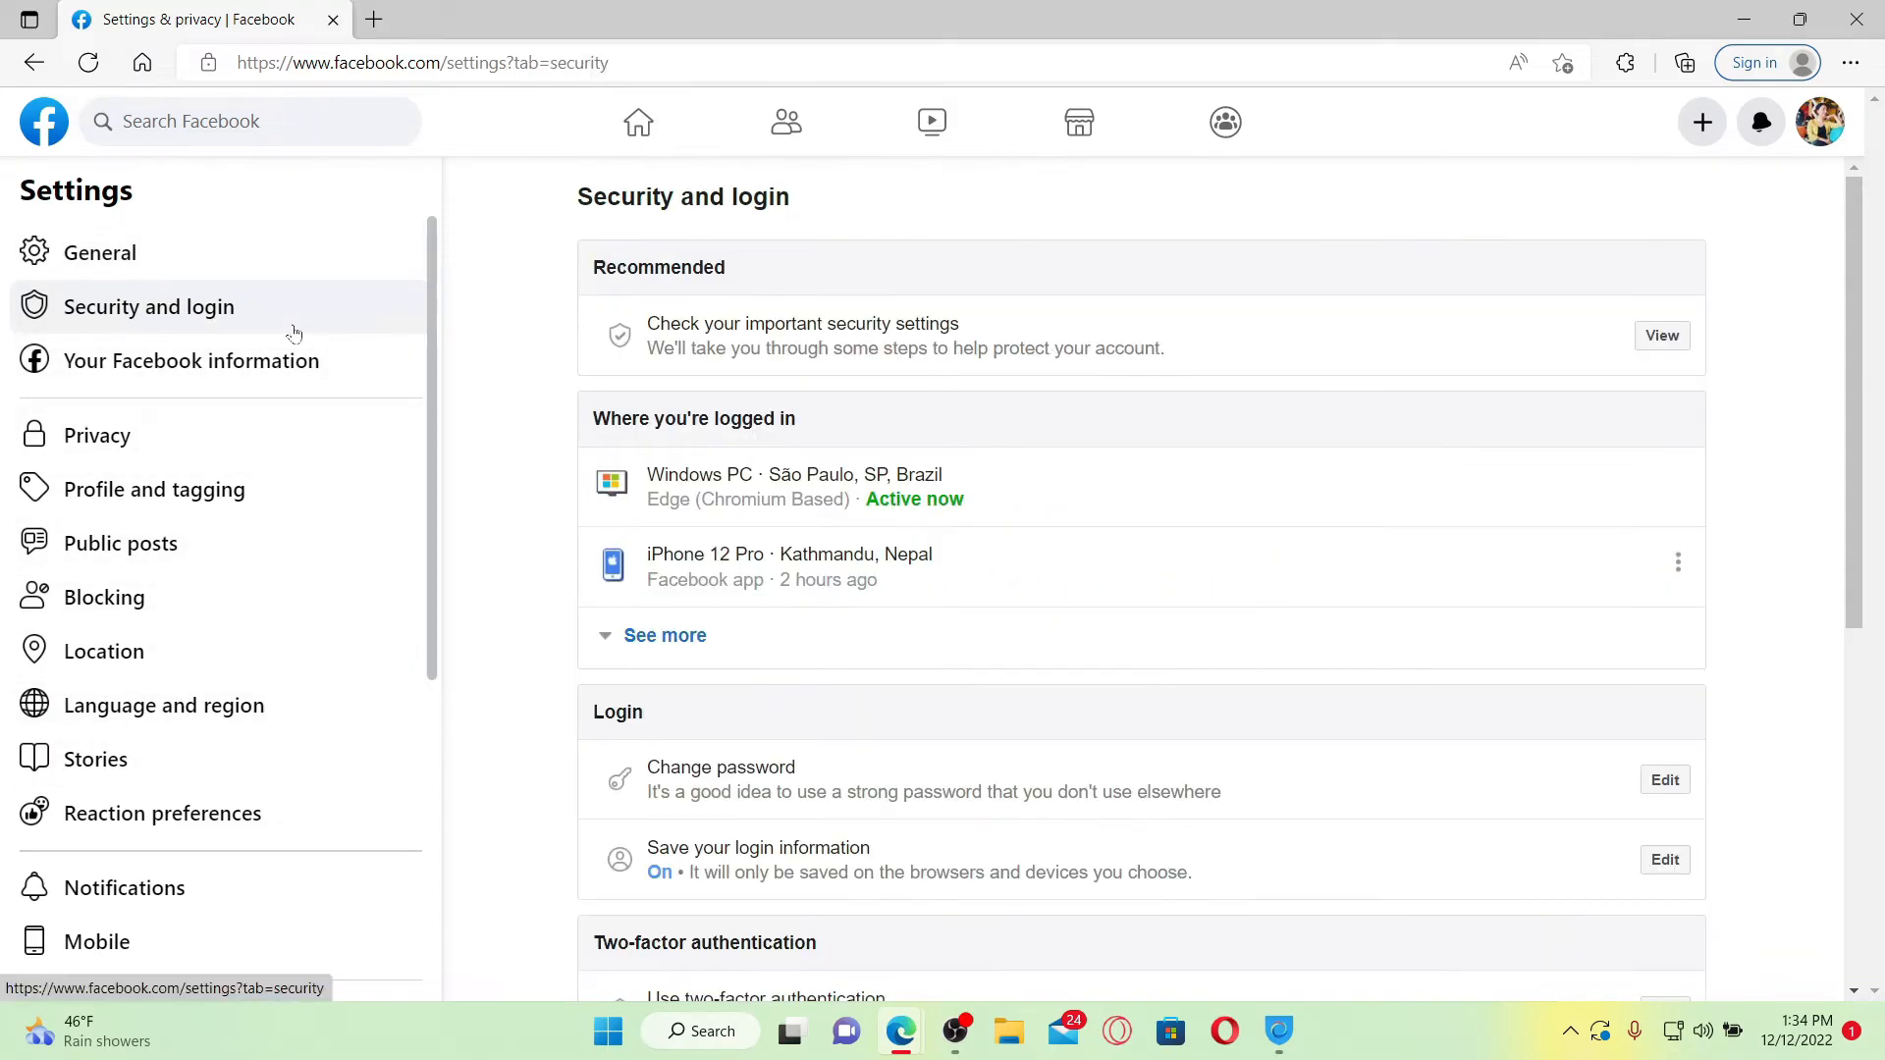
pyautogui.scroll(-3)
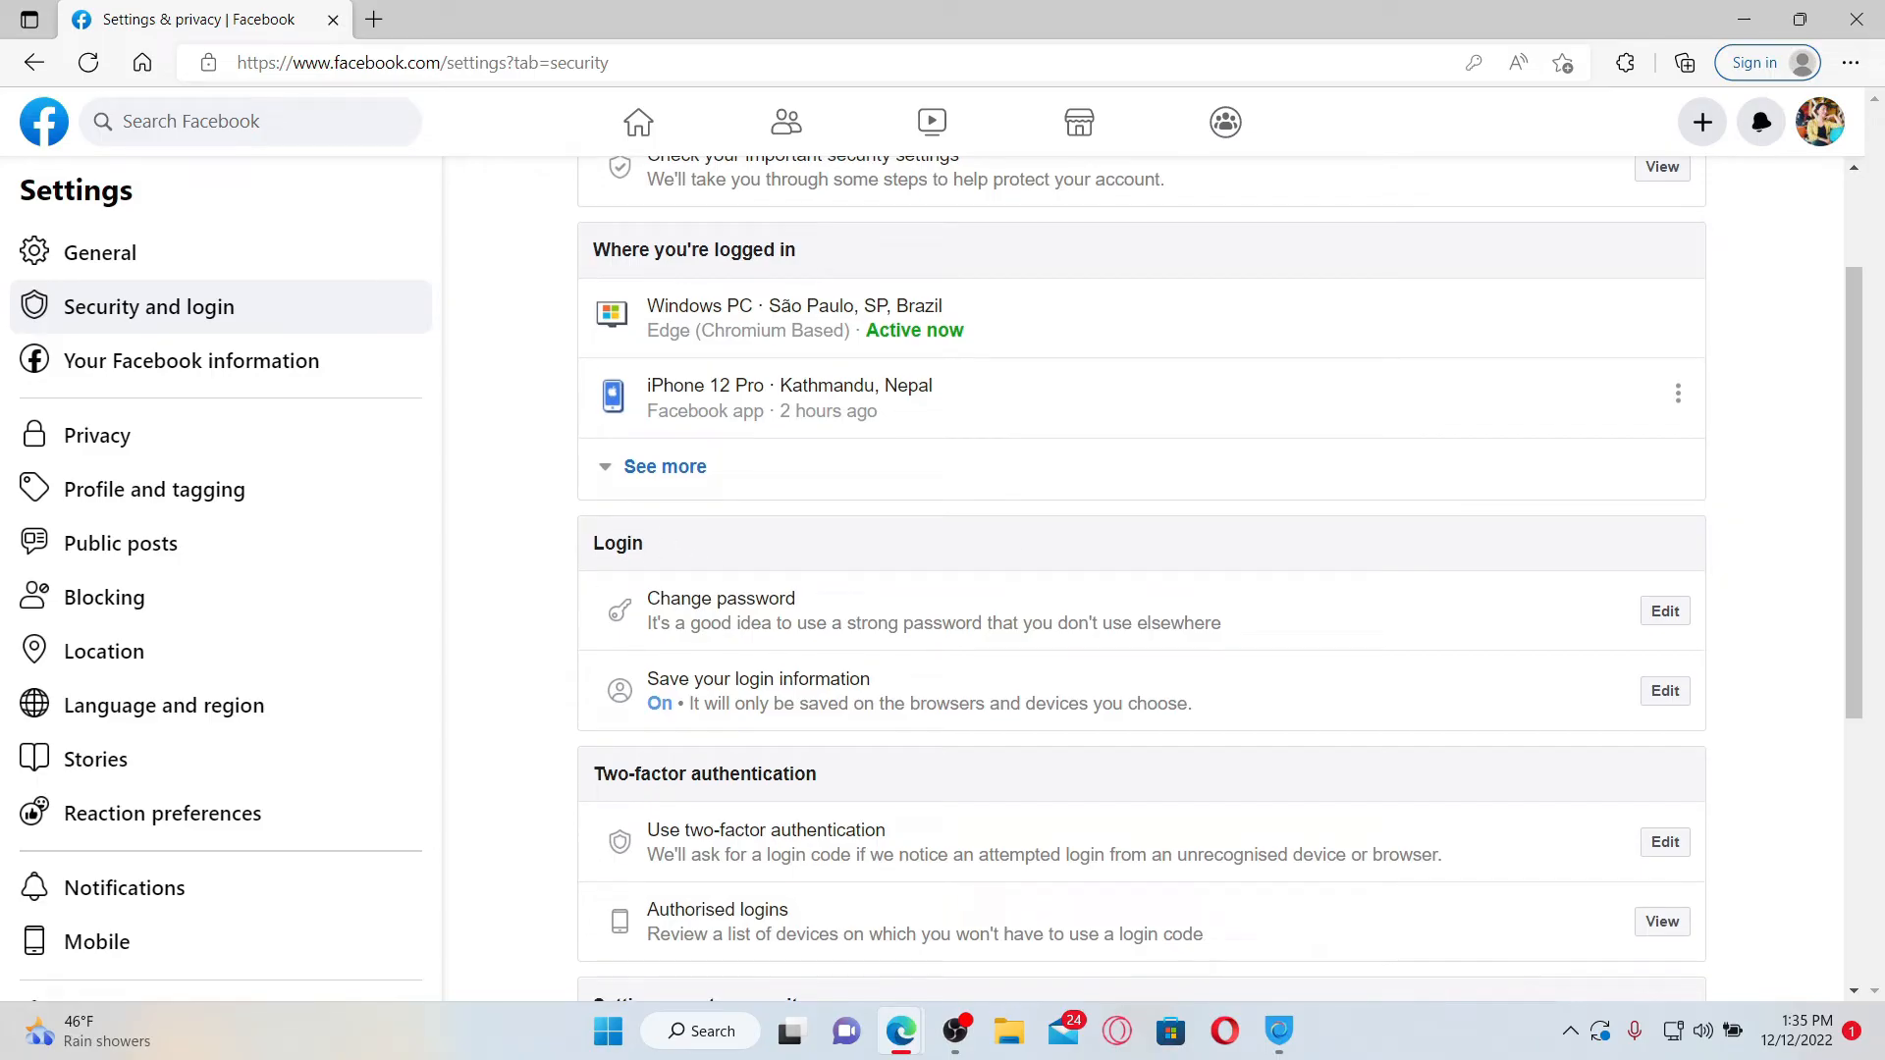
pyautogui.moveTo(1669, 623)
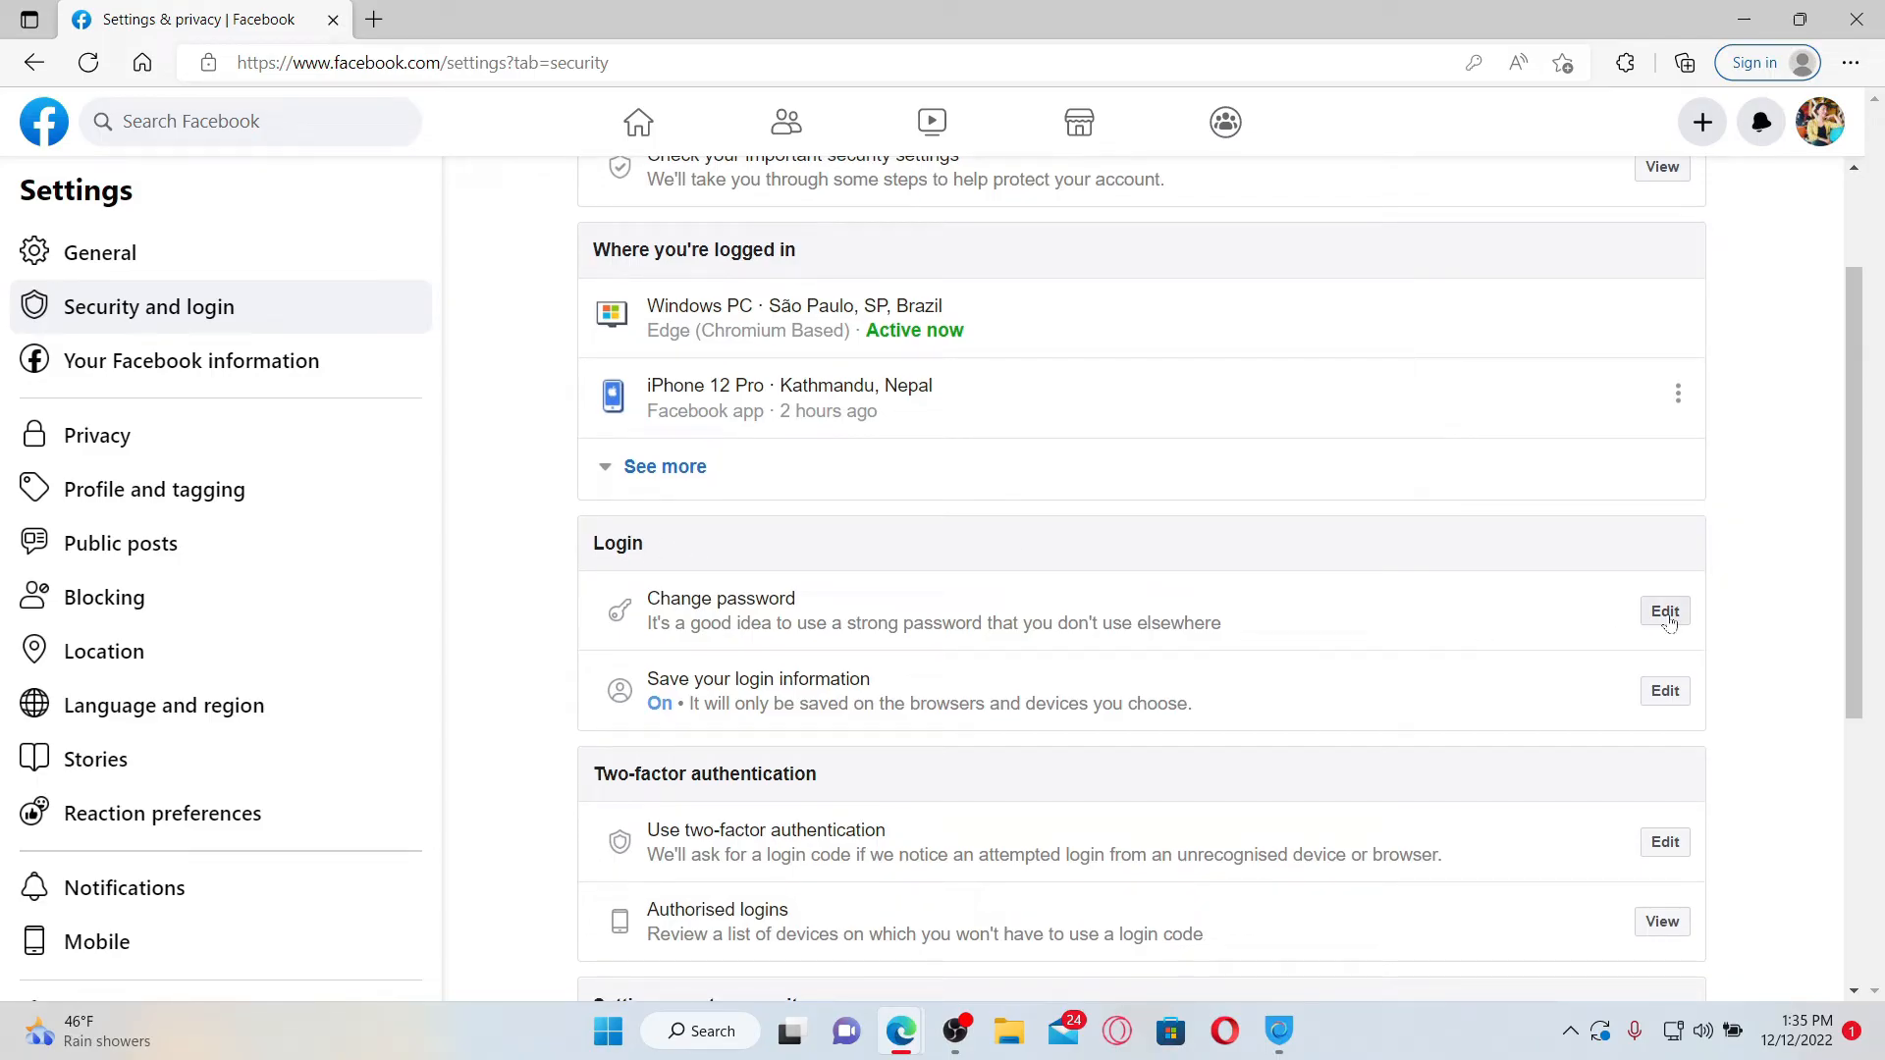
pyautogui.click(1665, 612)
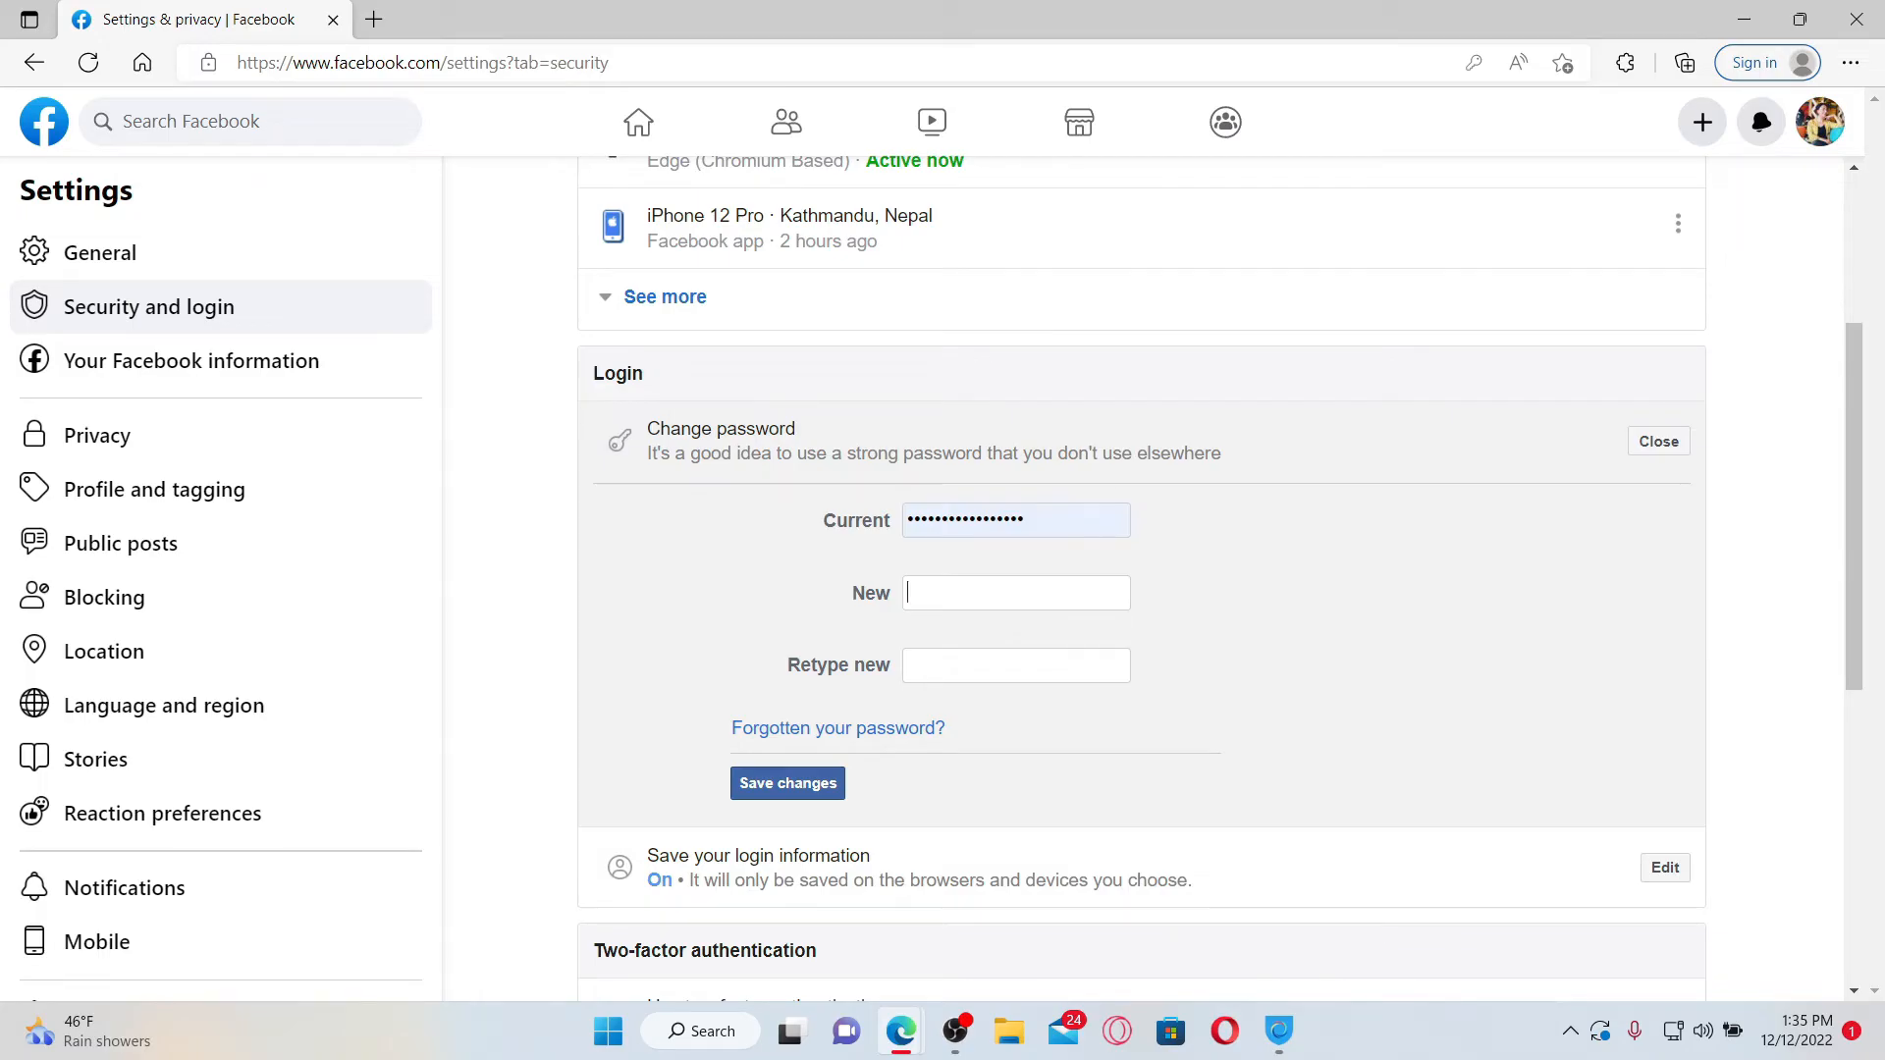
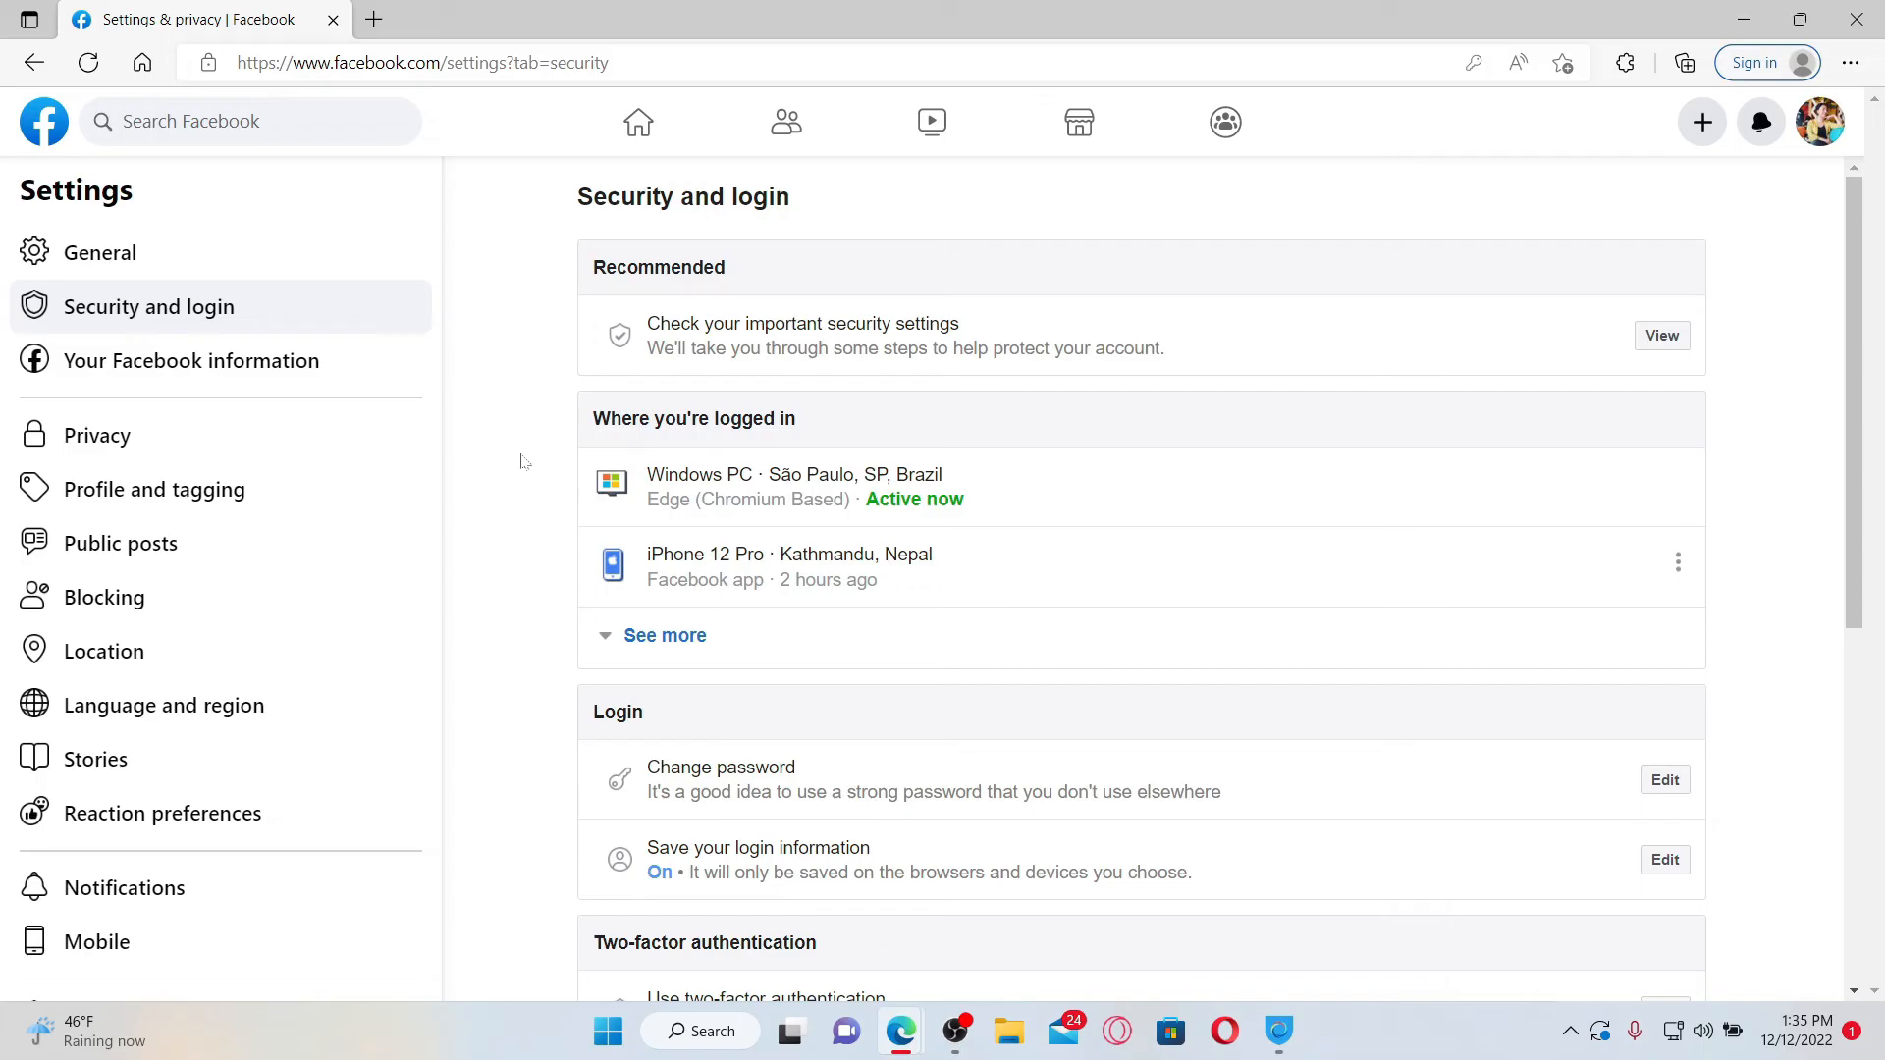
pyautogui.click(638, 122)
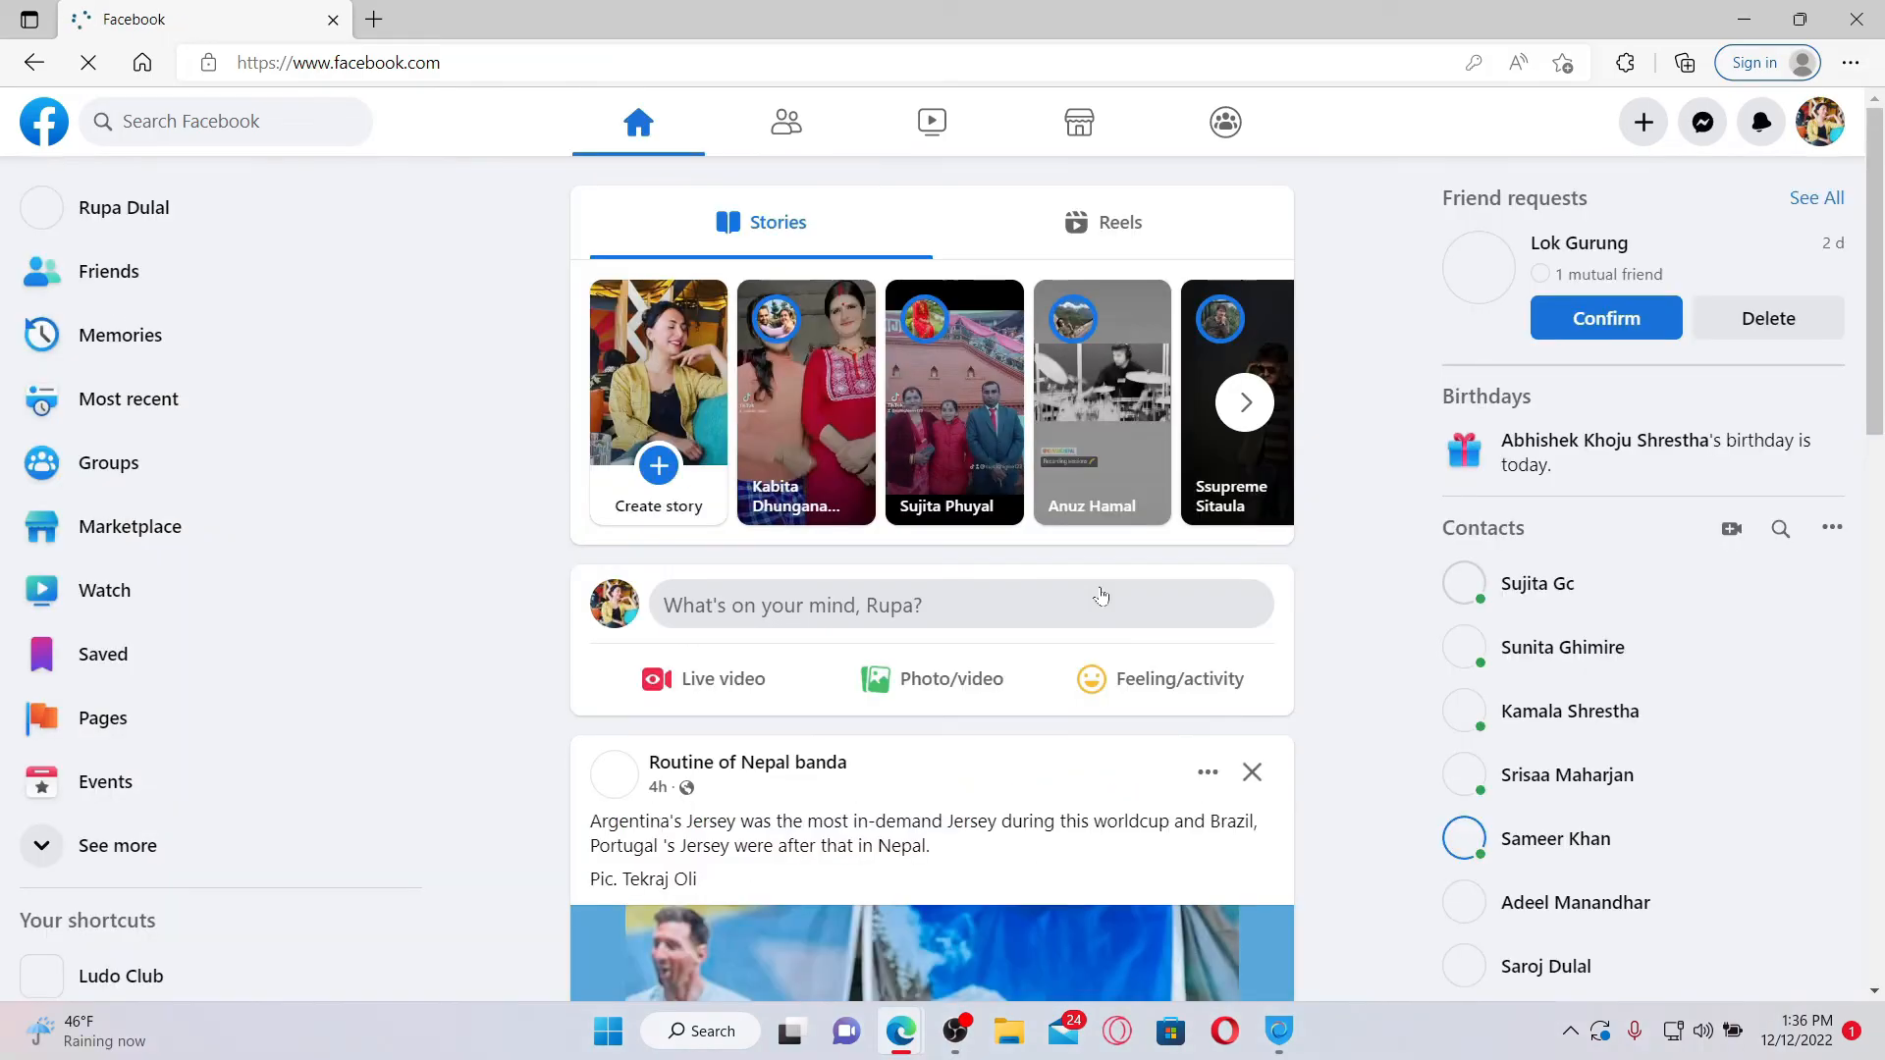